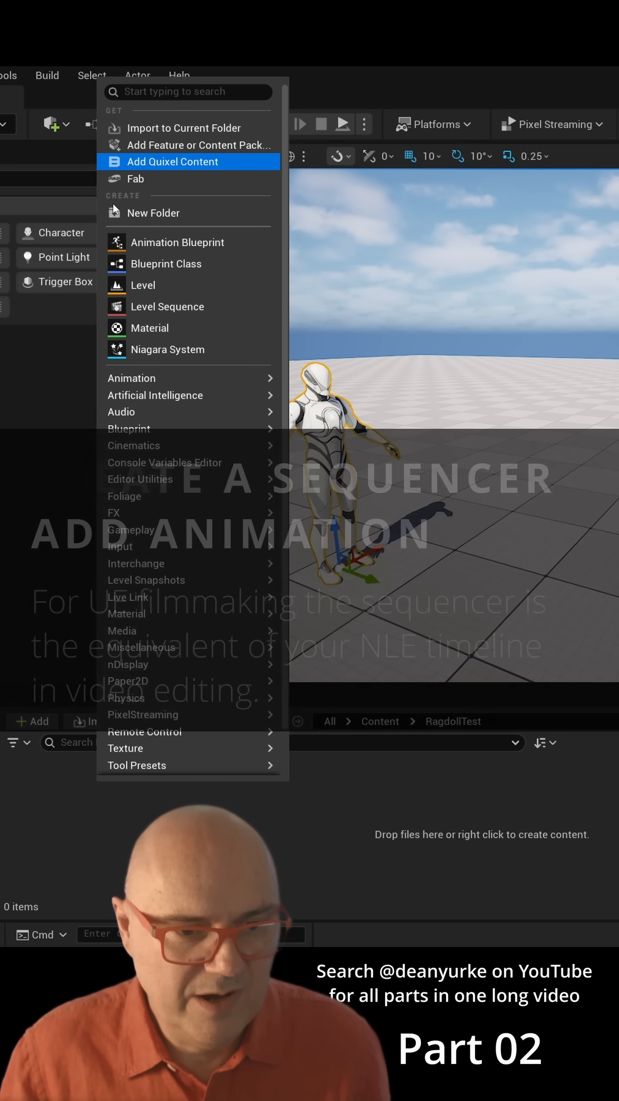
{"action": "mouse_move", "coordinate": [168, 307]}
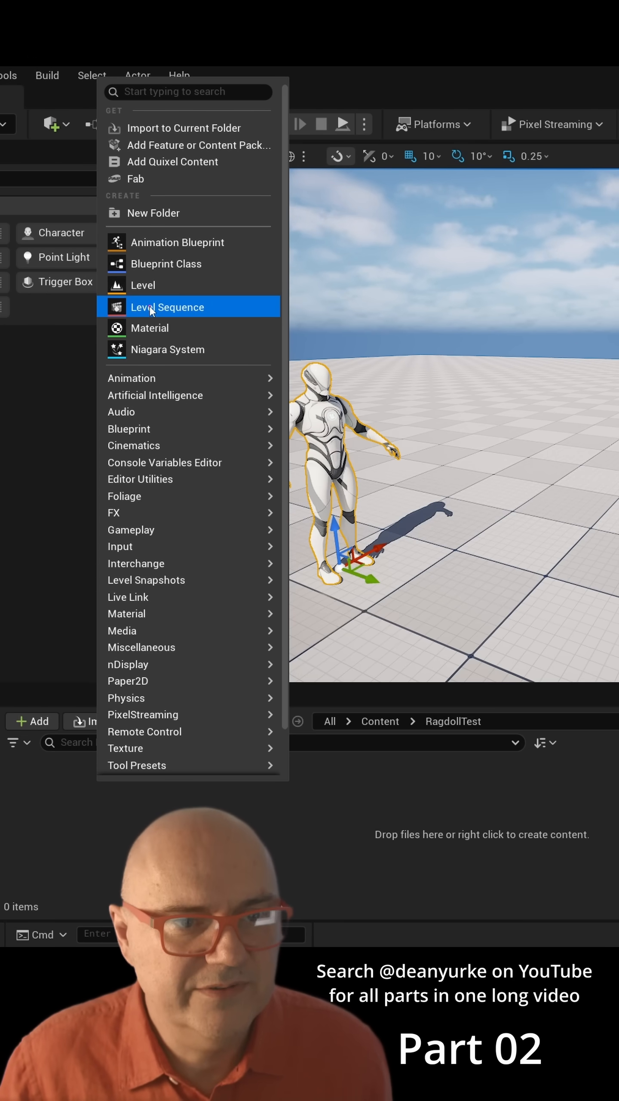
Step: Create a new Level Sequence asset in RagdollTest, starting its name with 'S_'
{"action": "left_click", "coordinate": [167, 307]}
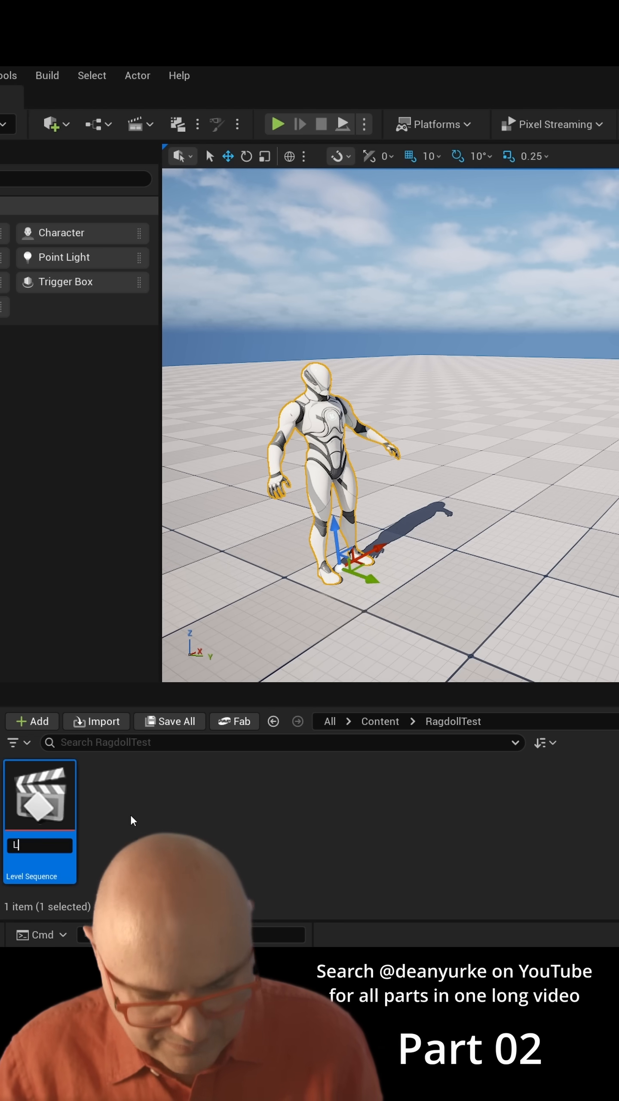
{"action": "type", "text": "S_"}
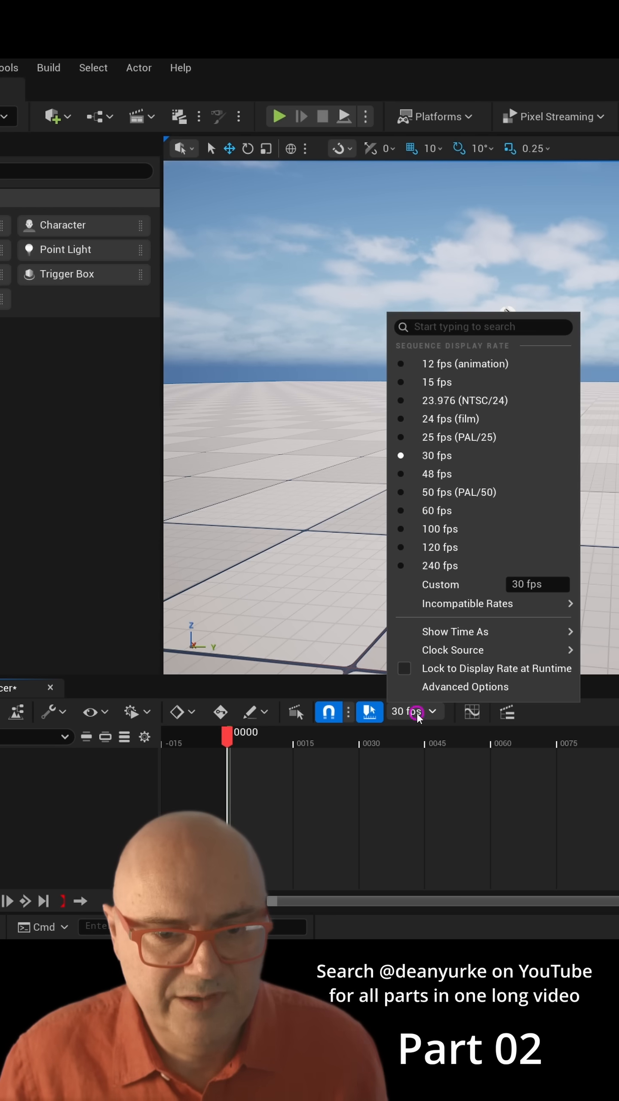
Step: Change the sequence's display frame rate from 30 fps to 24 fps
{"action": "left_click", "coordinate": [451, 419]}
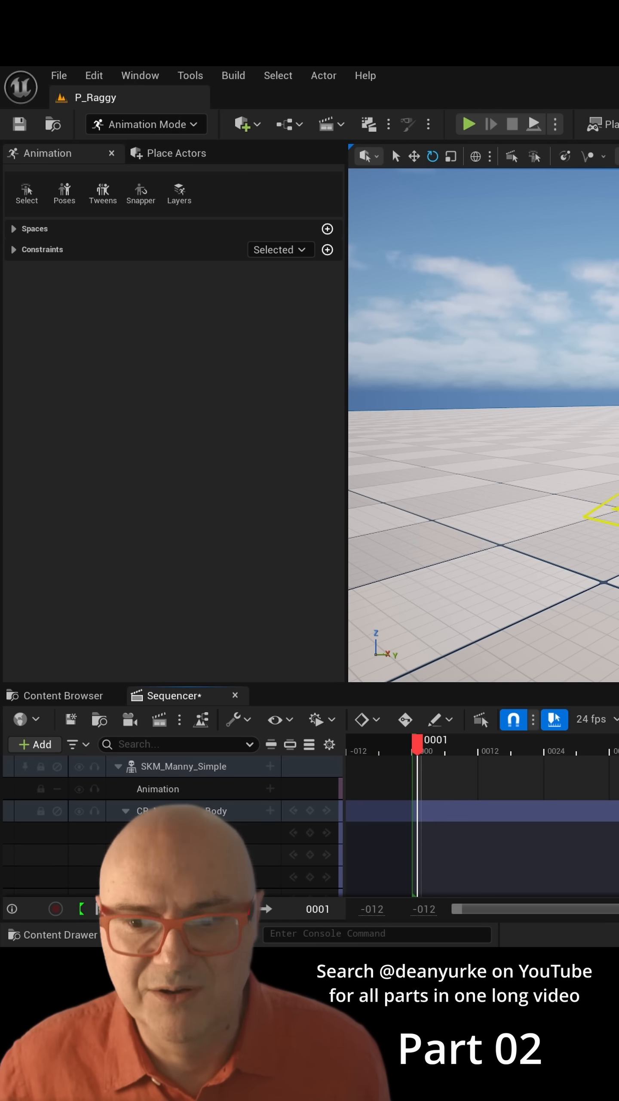
Step: Delete the CR_Manny body control rig track, leaving only Animation and Transform
{"action": "left_click", "coordinate": [124, 812]}
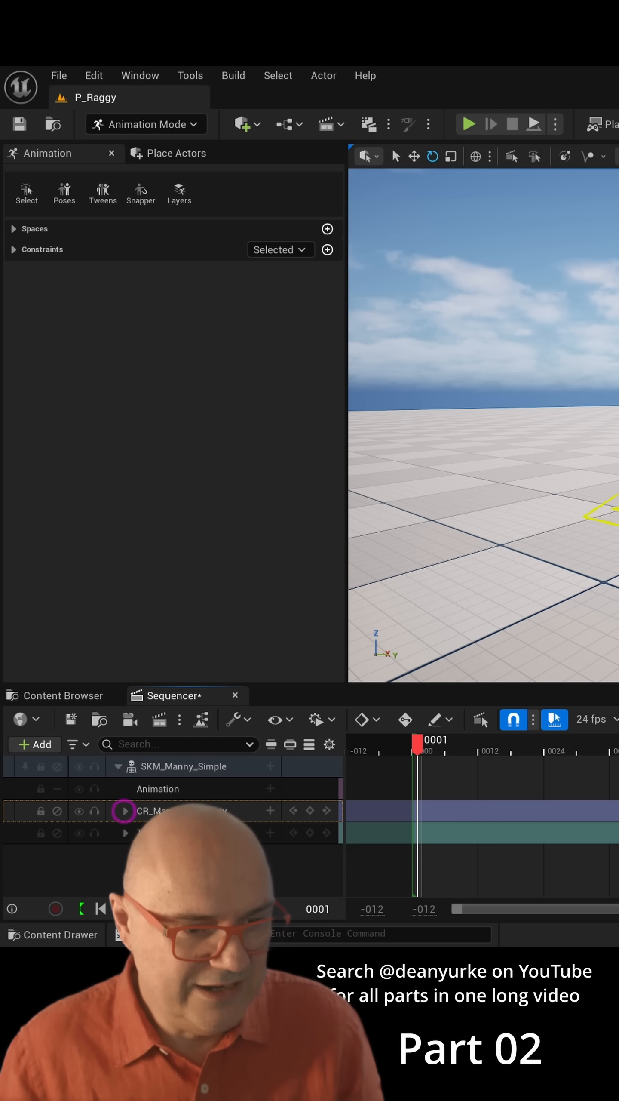
{"action": "left_click", "coordinate": [182, 811]}
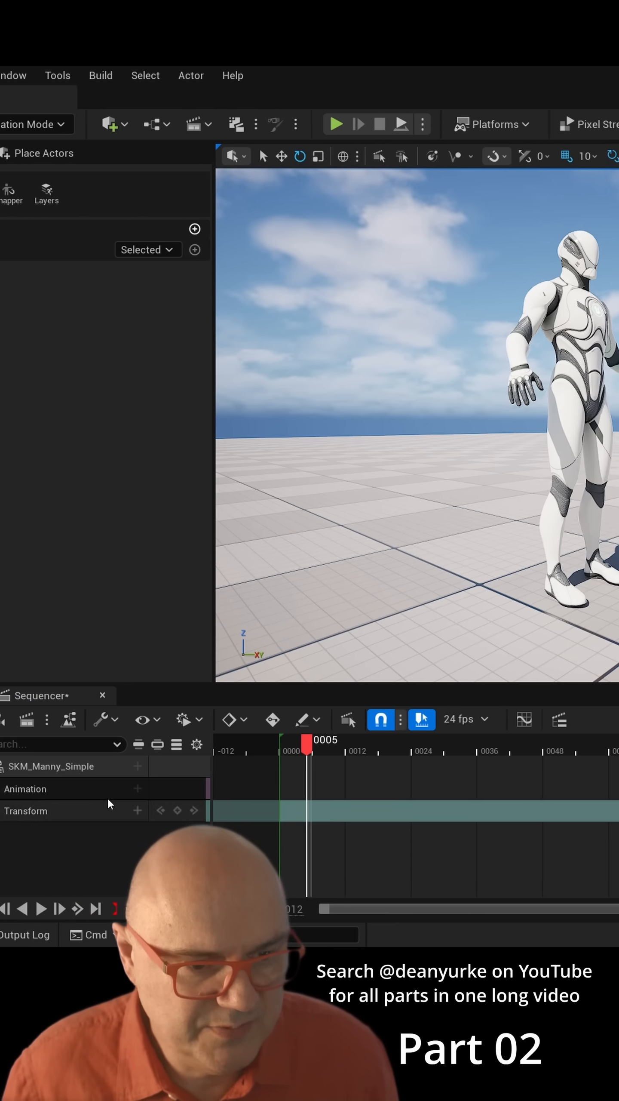
Step: Search 'jog' and add MF_Unarmed_Jog_Fwd to Manny's Animation track
{"action": "left_click", "coordinate": [138, 789]}
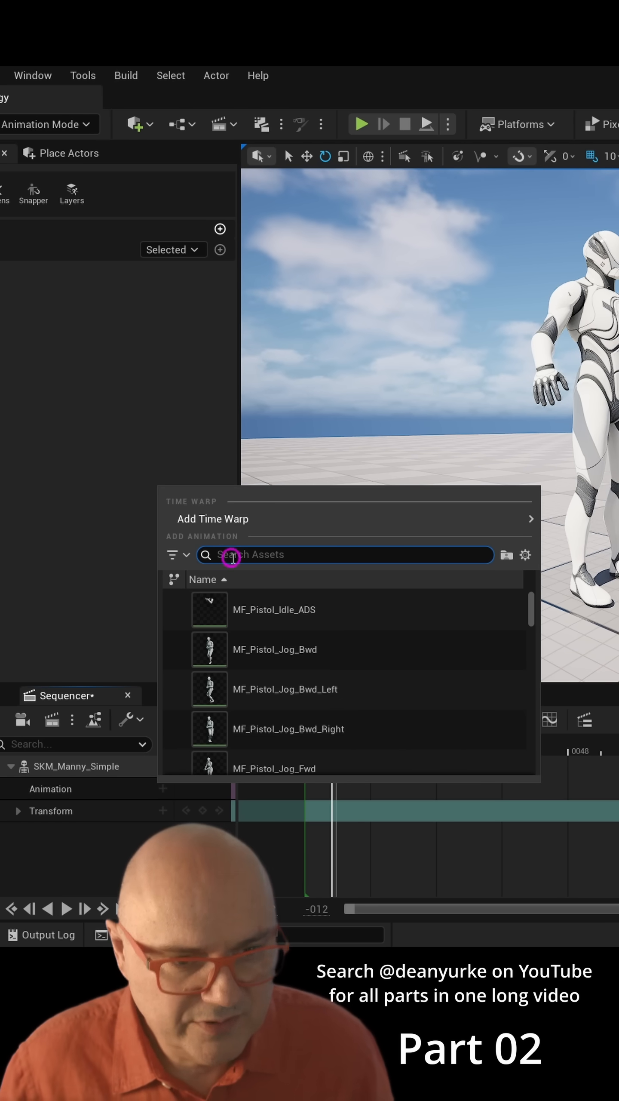
{"action": "type", "text": "jog"}
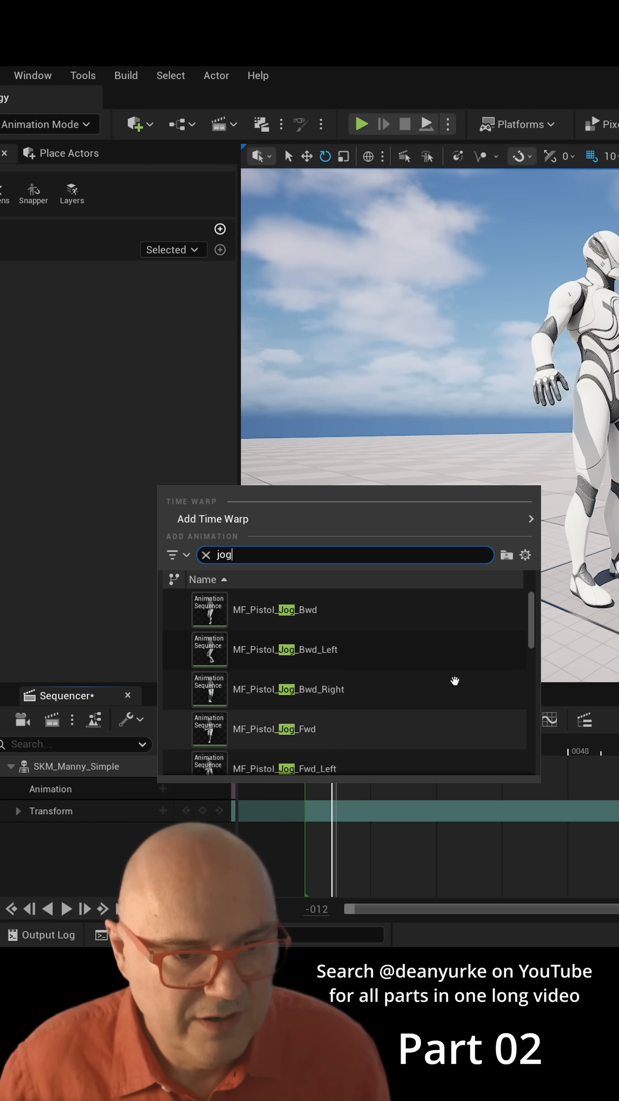
{"action": "scroll", "scroll_direction": "down", "scroll_amount": 3}
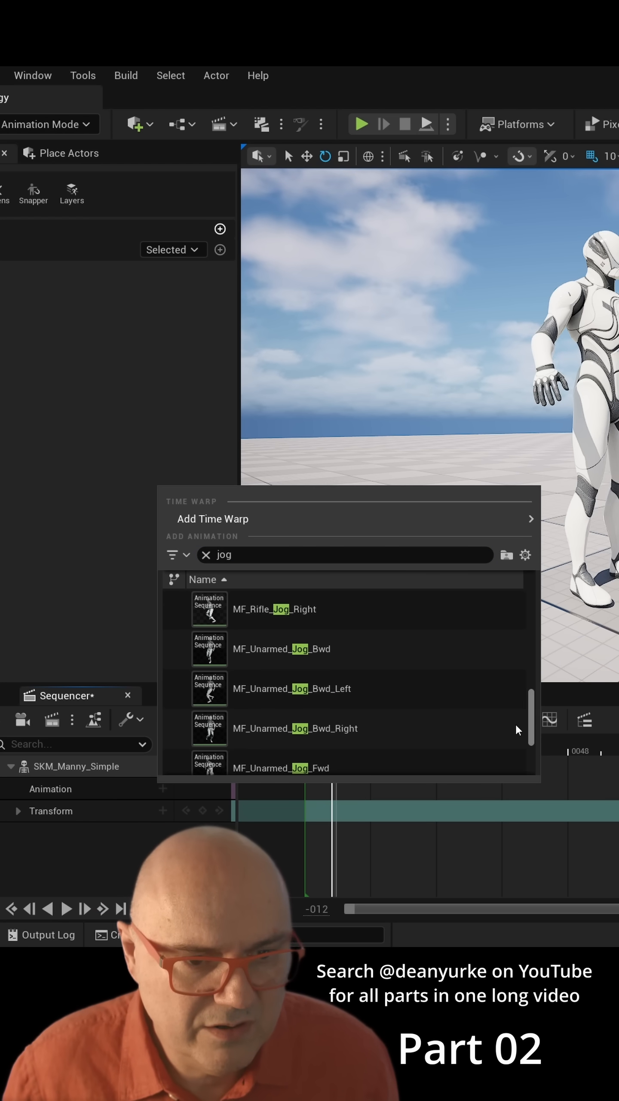
{"action": "scroll", "scroll_direction": "down", "scroll_amount": 3}
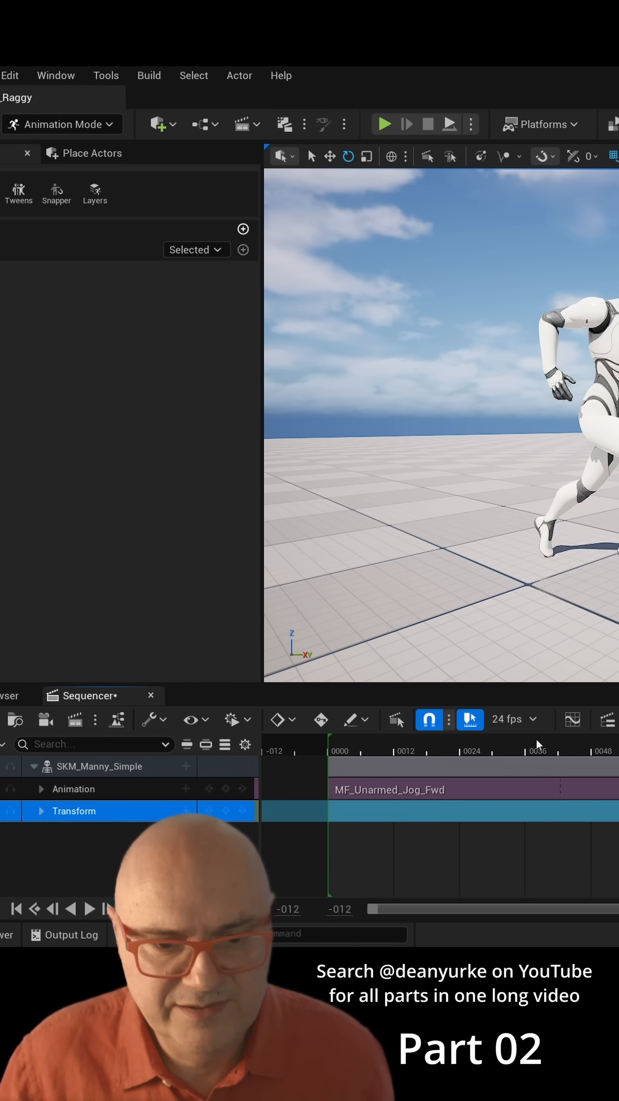
Step: Expand Transform to Location and key Manny's starting location
{"action": "left_click", "coordinate": [41, 811]}
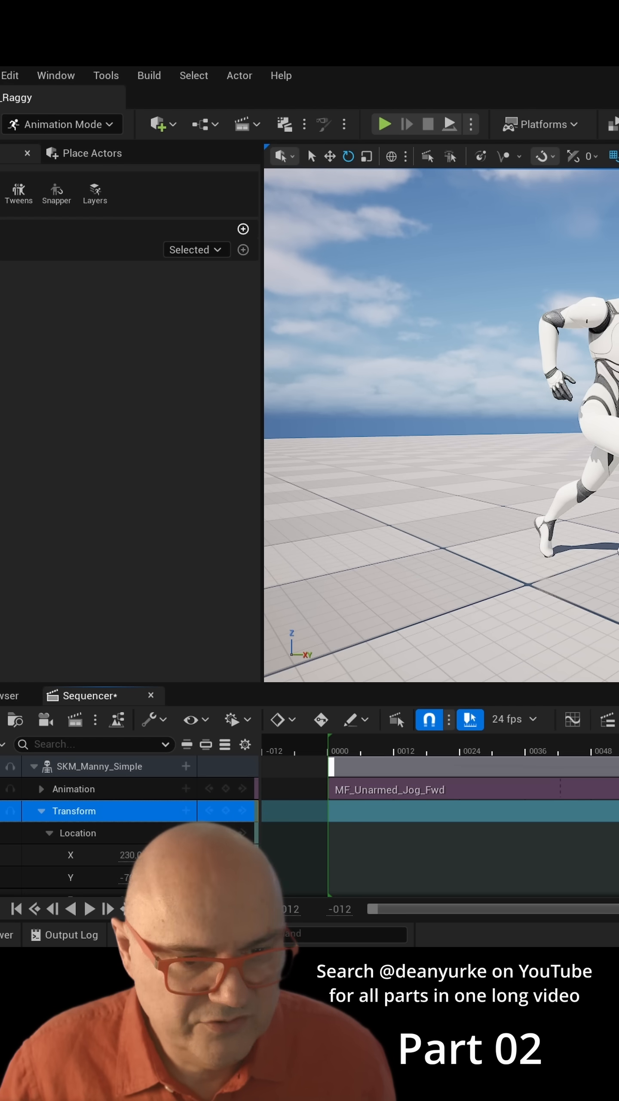
{"action": "left_click", "coordinate": [16, 908]}
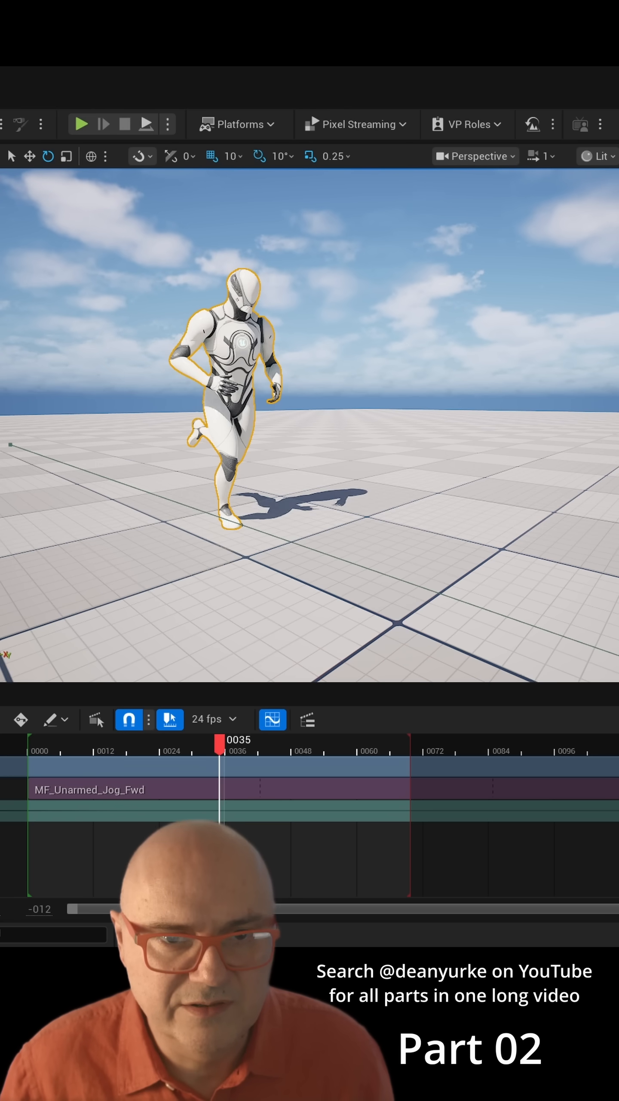
Step: Scrub the playhead to around frame 32 to preview Manny mid-jog before the physics key
{"action": "left_click_drag", "start_coordinate": [224, 764], "coordinate": [244, 763]}
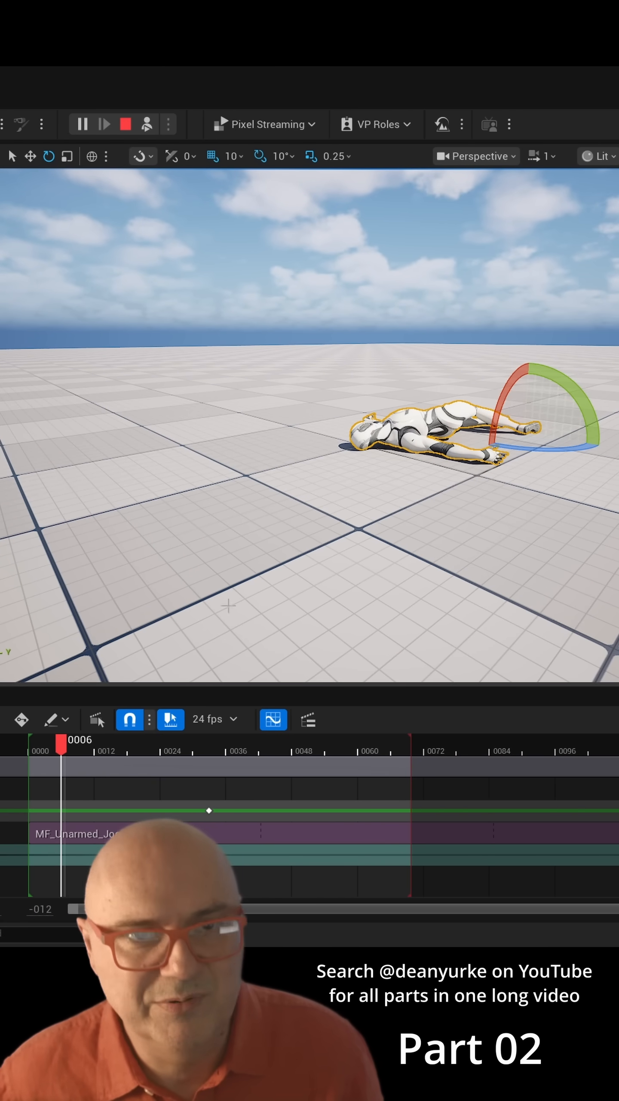
Step: Simulate the level and scrub across the Simulate Physics key to see Manny collapse
{"action": "left_click", "coordinate": [126, 124]}
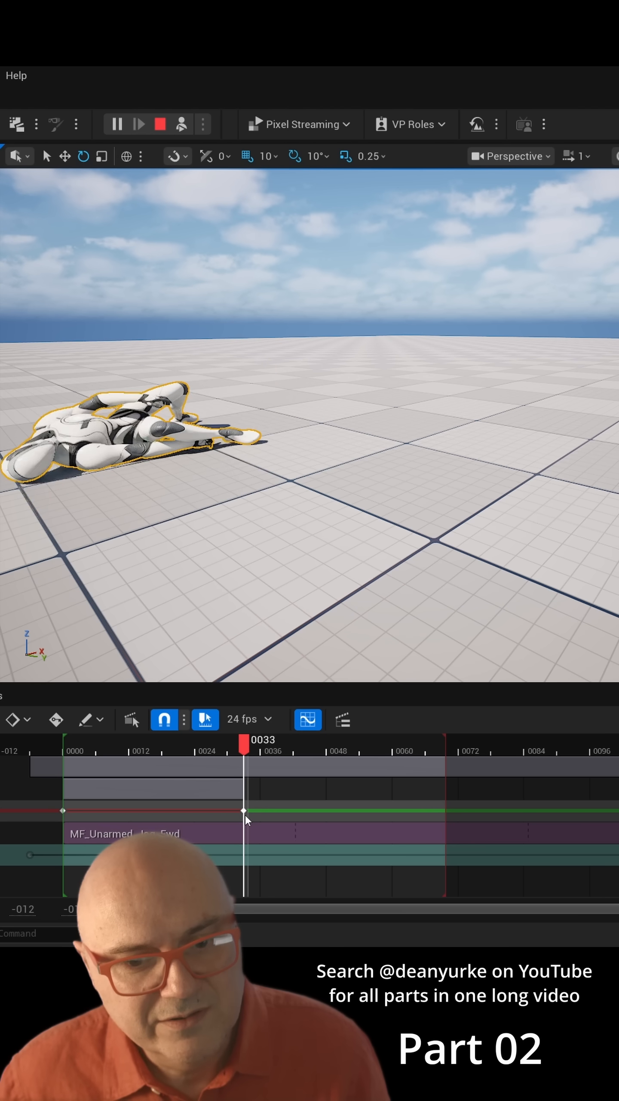
{"action": "left_click_drag", "start_coordinate": [245, 811], "coordinate": [243, 811]}
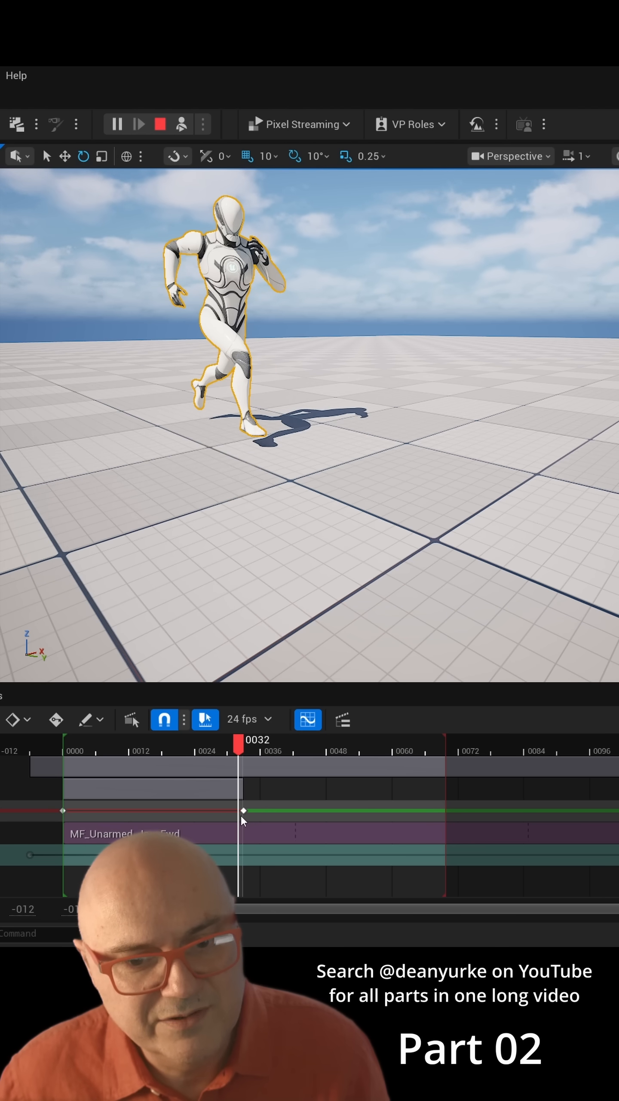